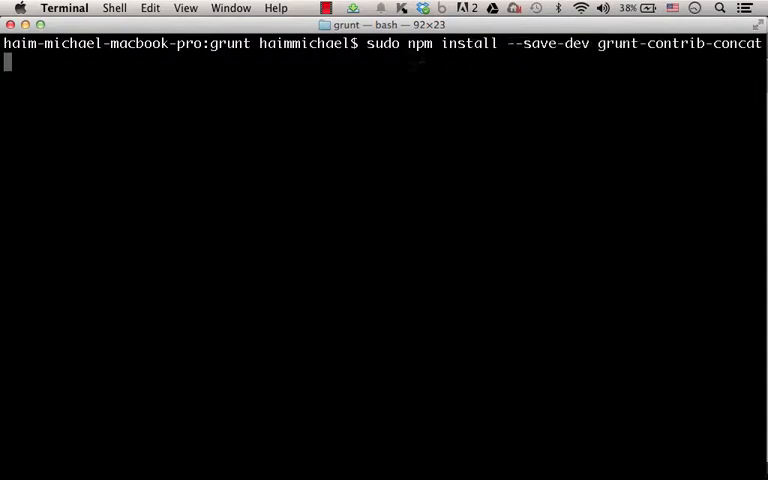
pyautogui.moveTo(470, 56)
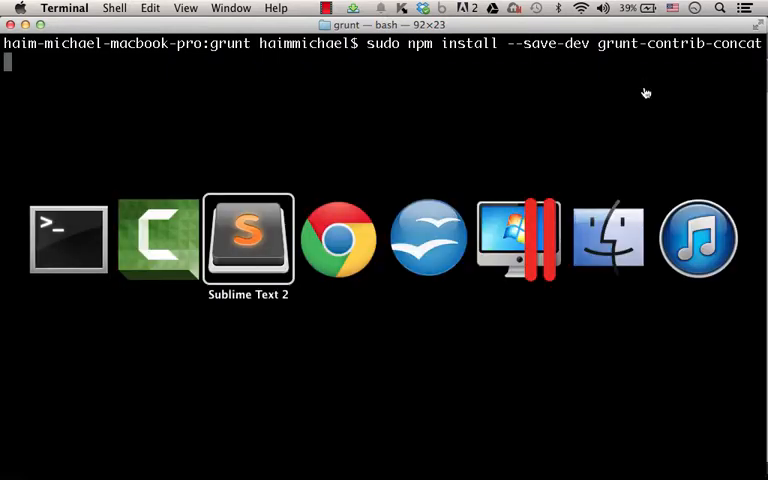
# Step: Review package.json's dependencies key and the grunt-contrib-concat name in the npm install command
pyautogui.click(248, 238)
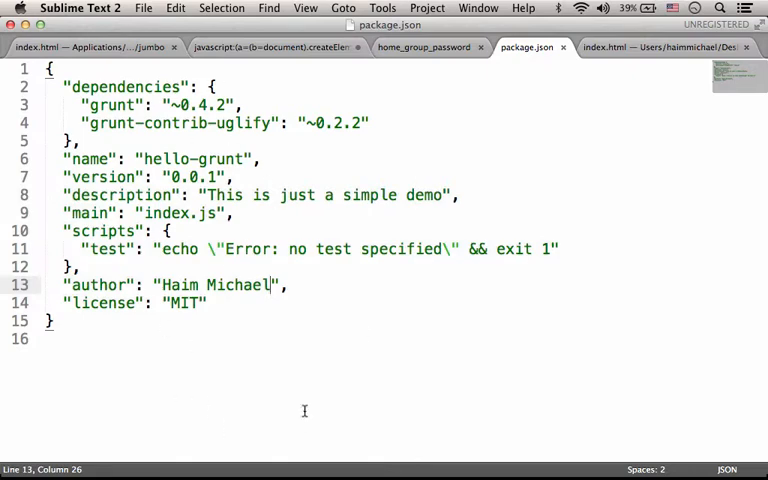
pyautogui.moveTo(144, 136)
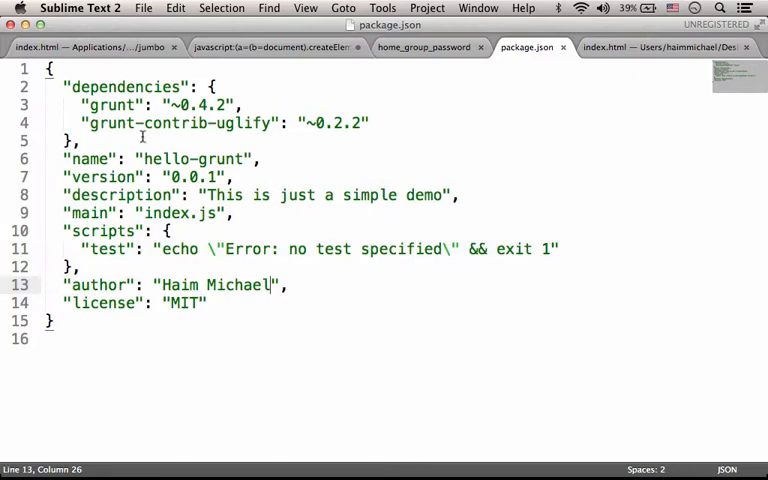
pyautogui.doubleClick(124, 88)
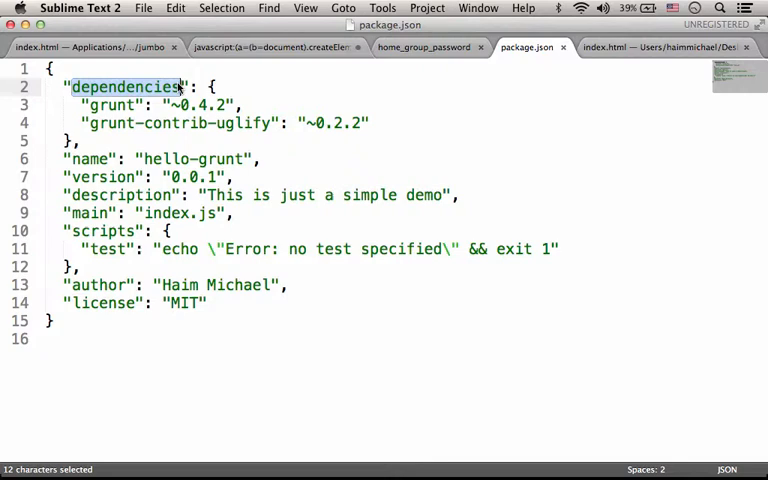
pyautogui.moveTo(340, 338)
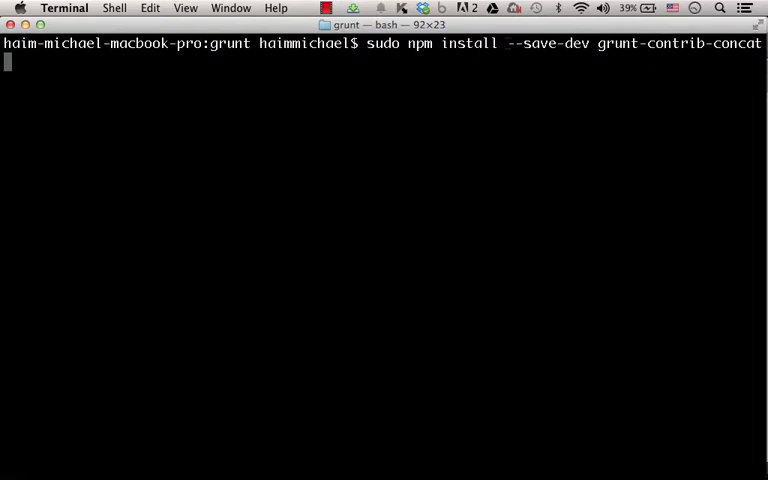
pyautogui.doubleClick(548, 44)
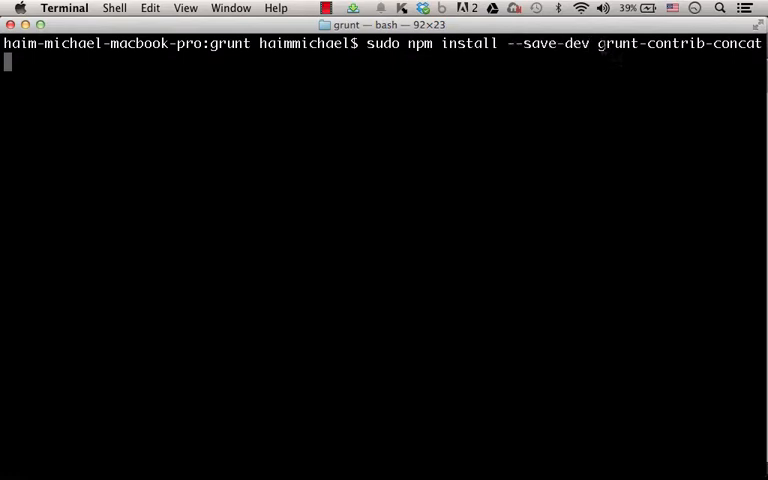
pyautogui.doubleClick(680, 44)
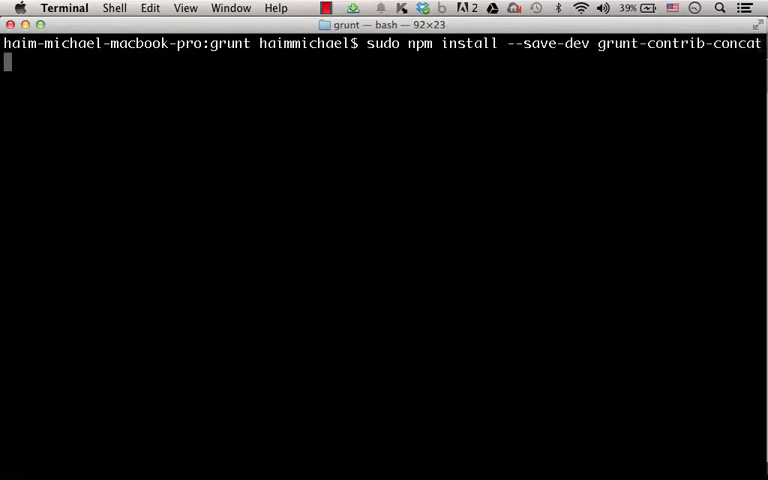
pyautogui.moveTo(588, 138)
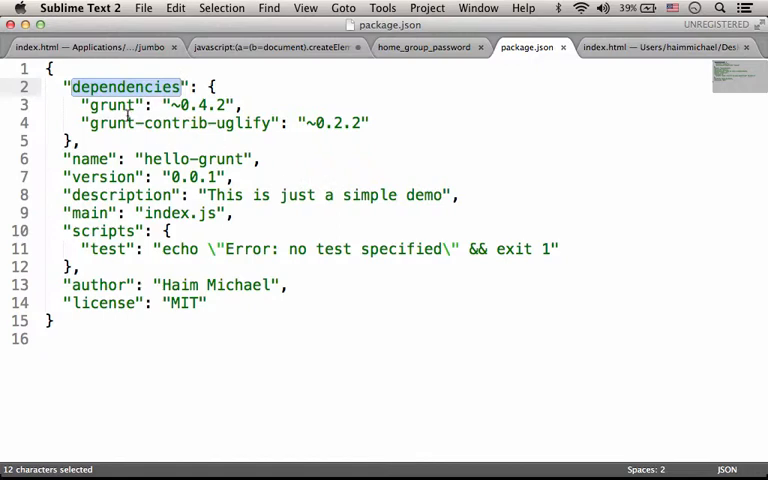
pyautogui.moveTo(272, 138)
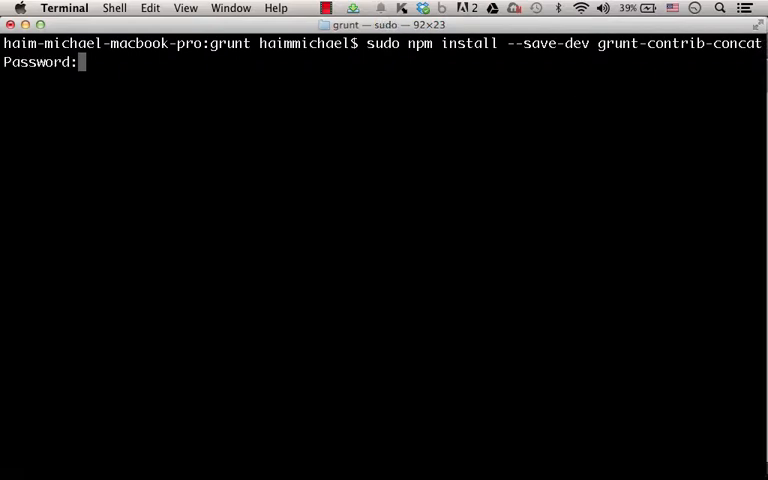
# Step: Submit the administrator password so npm installs grunt-contrib-concat with --save-dev
pyautogui.press('Return')
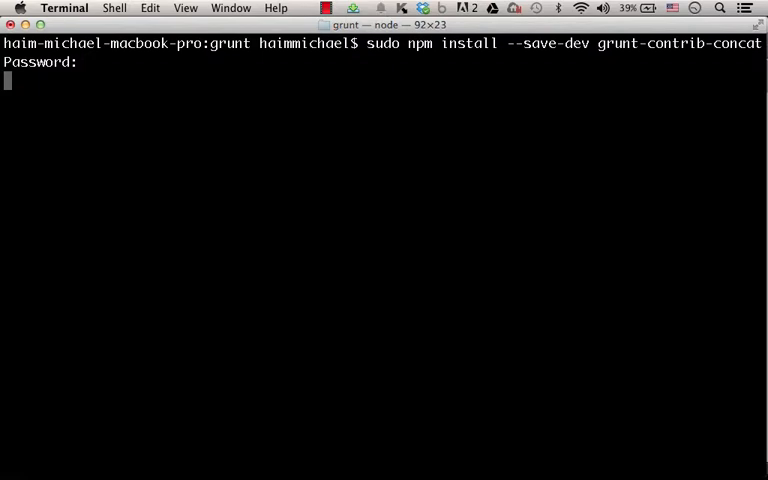
pyautogui.press('Return')
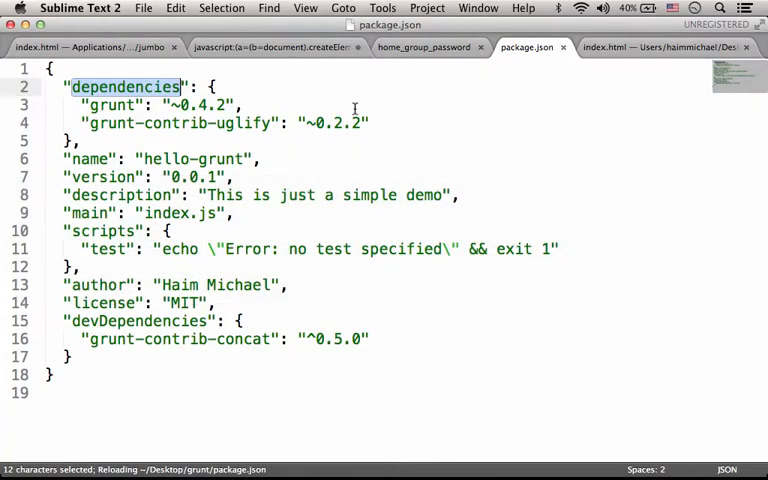
pyautogui.moveTo(388, 316)
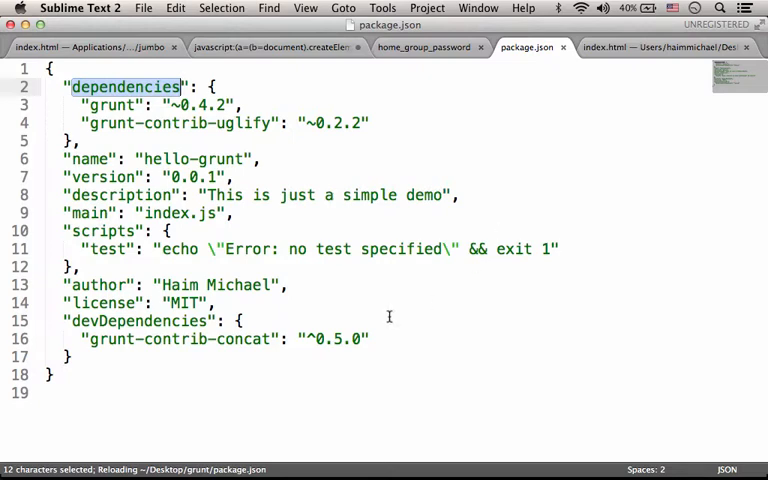
pyautogui.moveTo(320, 204)
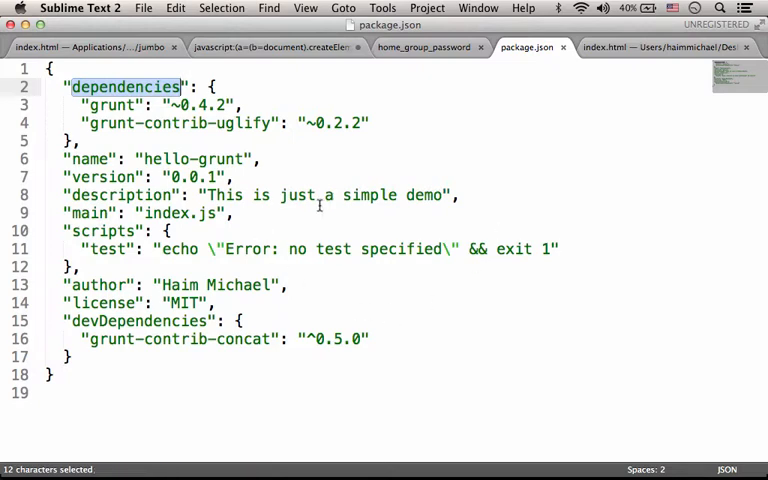
# Step: Point out the new devDependencies key and its grunt-contrib-concat ^0.5.0 entry in package.json
pyautogui.doubleClick(138, 320)
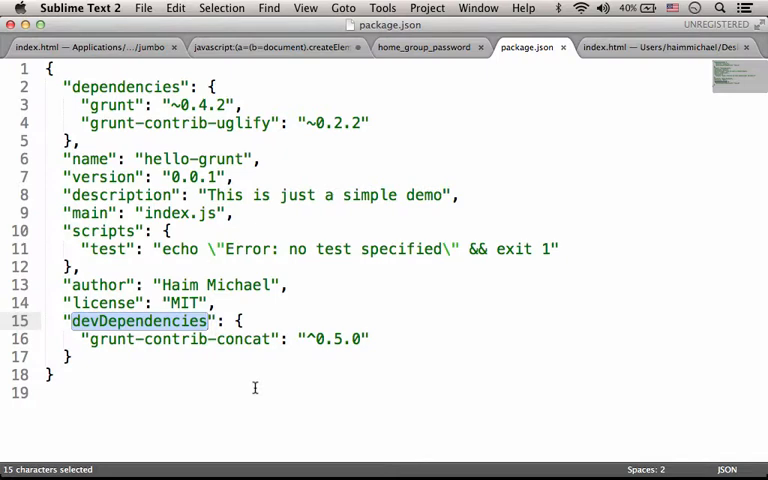
pyautogui.doubleClick(172, 340)
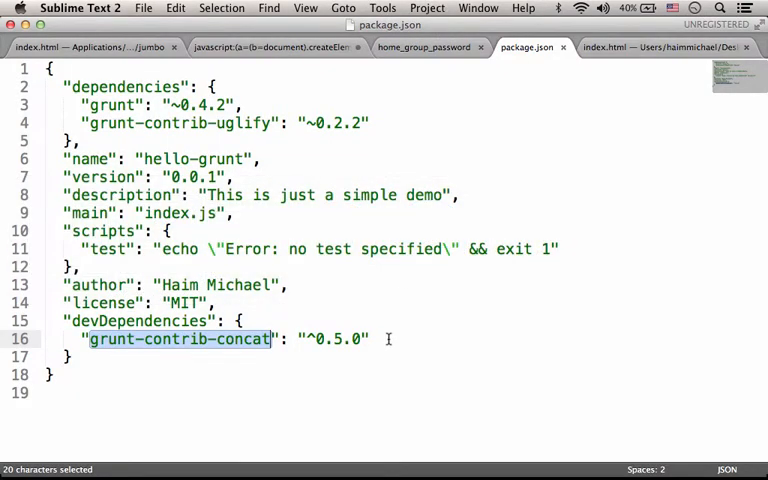
pyautogui.click(378, 340)
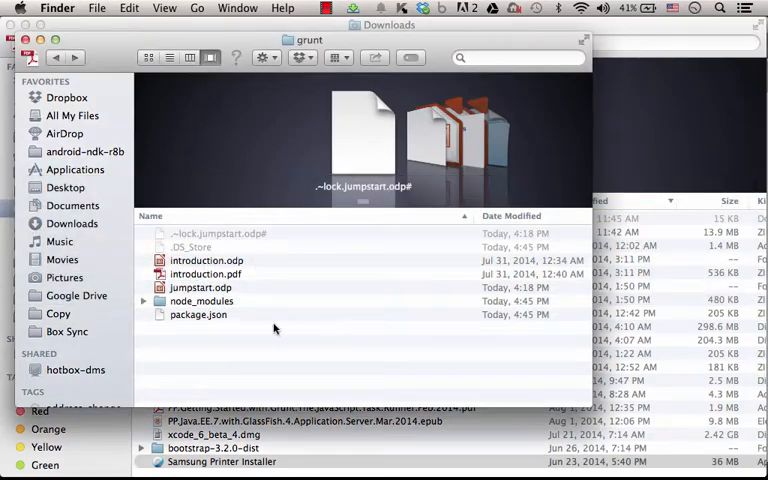
# Step: Expand node_modules in the grunt folder and select the new grunt-contrib-concat module folder
pyautogui.click(200, 300)
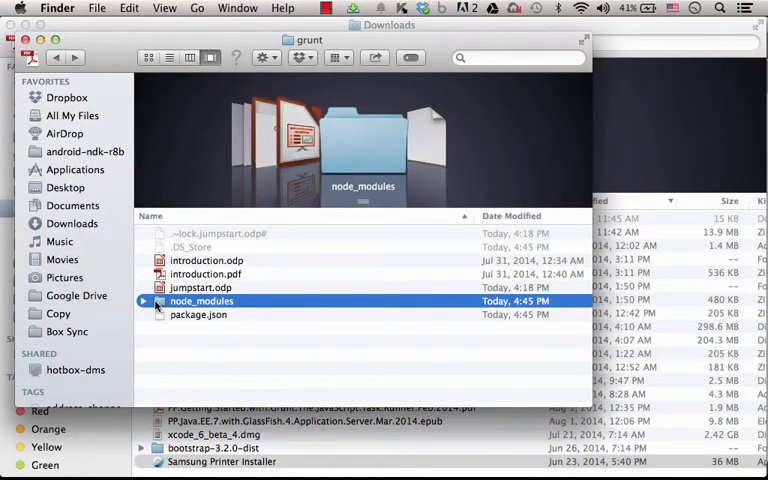
pyautogui.moveTo(152, 308)
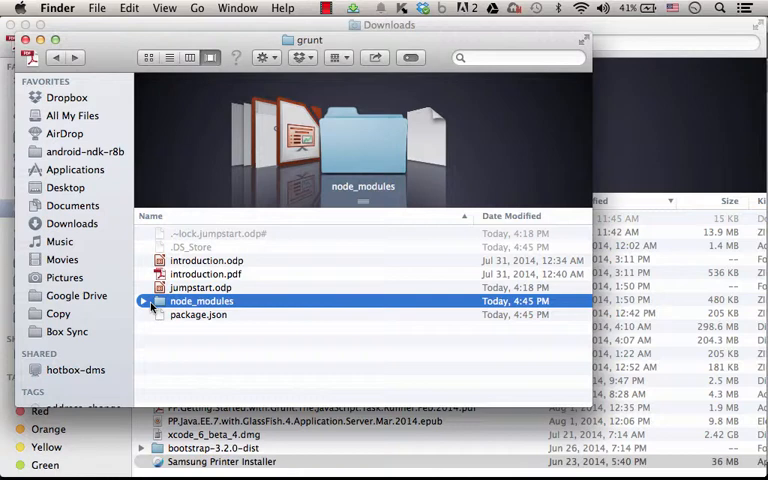
pyautogui.click(144, 300)
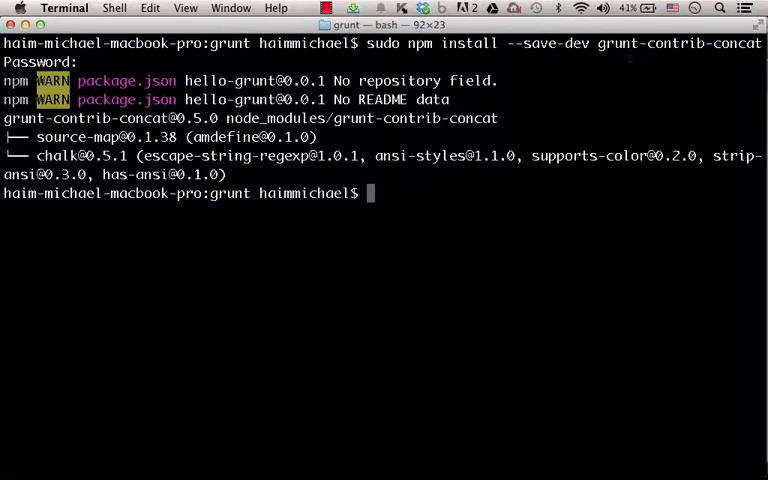
pyautogui.moveTo(448, 270)
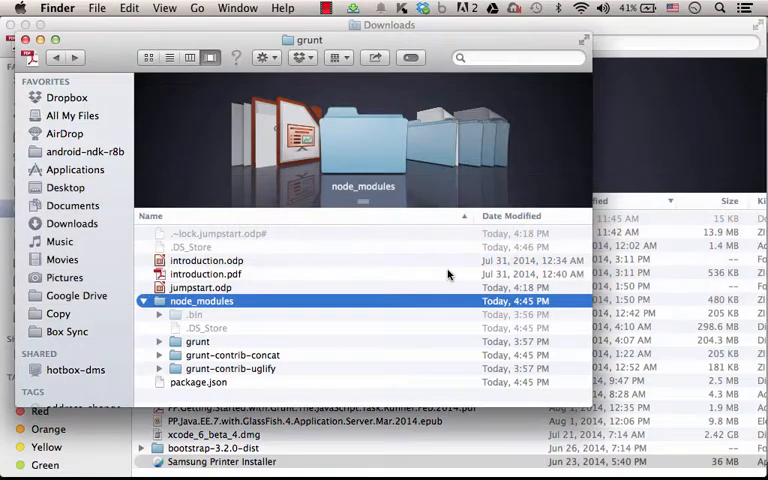
pyautogui.click(232, 356)
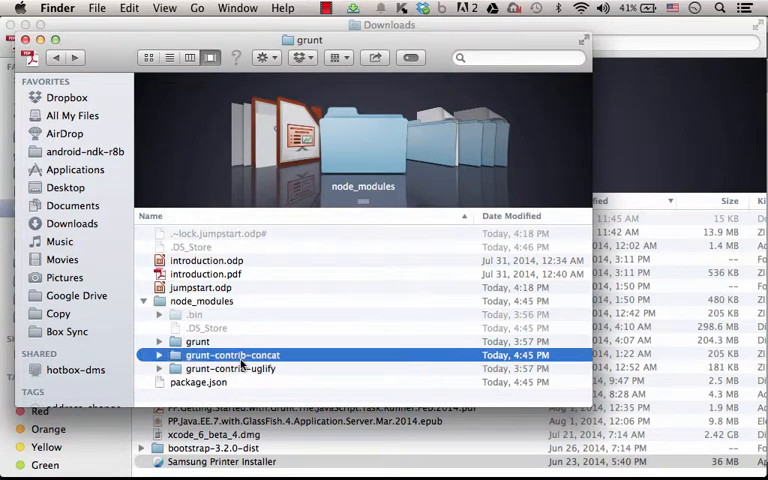